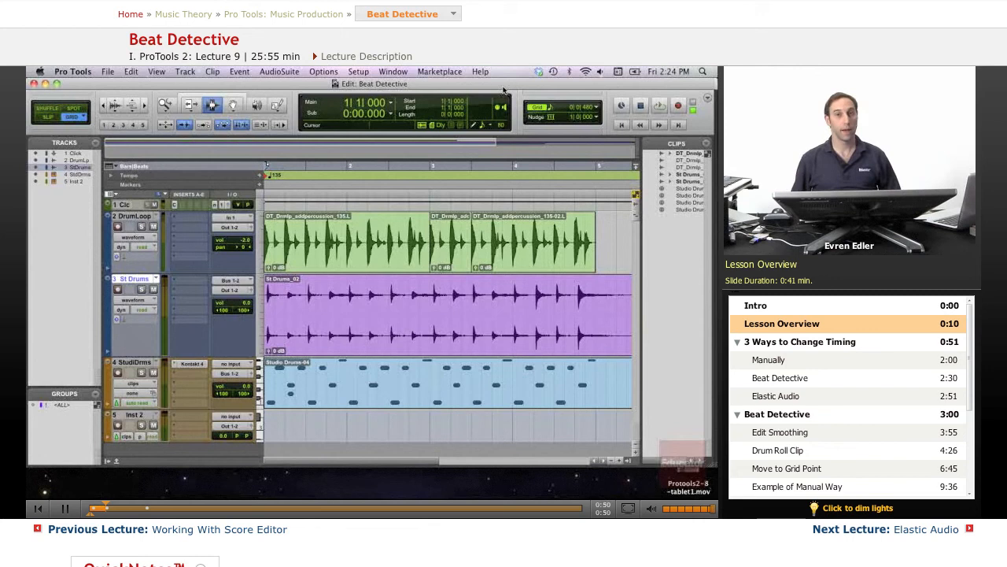
Activate the Grabber tool (Cmd+4) while the drum tracks stay zoomed on bar one
{"action": "left_click", "coordinate": [799, 342]}
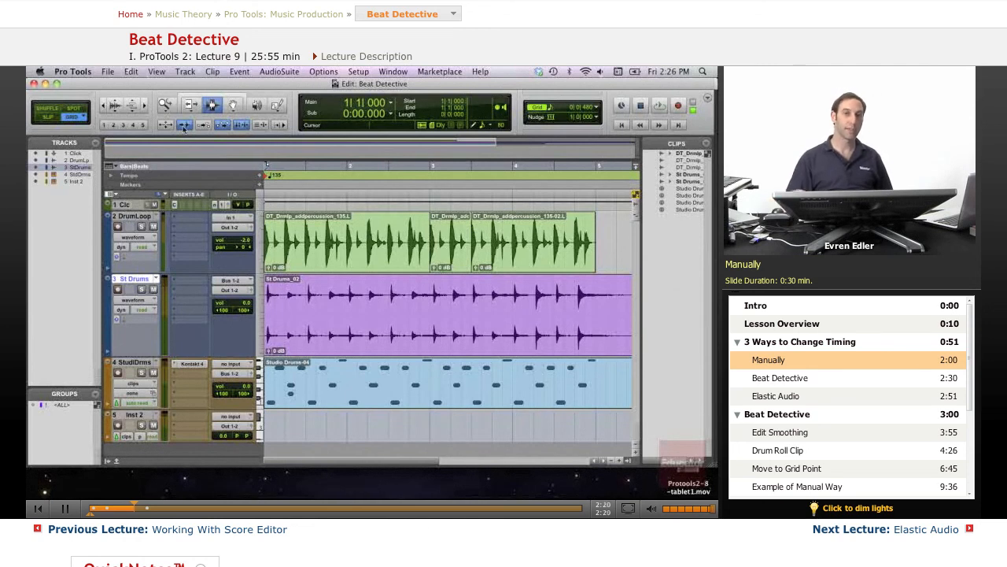
{"action": "mouse_move", "coordinate": [184, 124]}
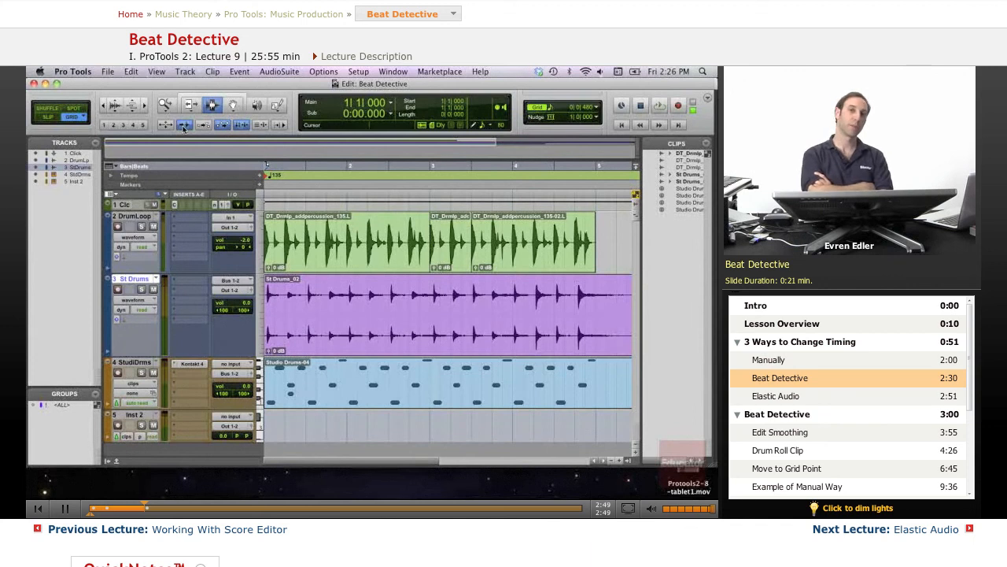
{"action": "left_click", "coordinate": [775, 396]}
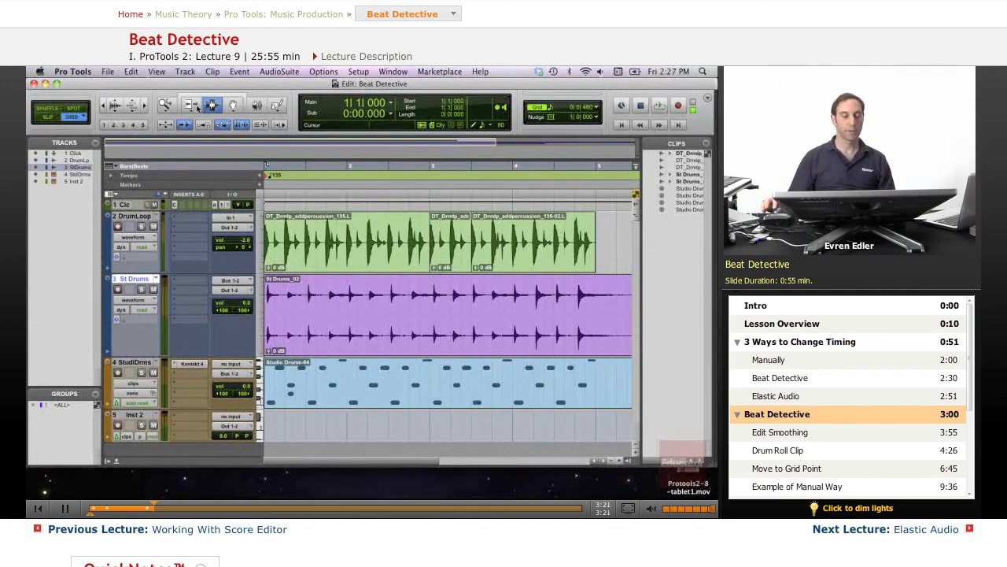
{"action": "left_click", "coordinate": [201, 105]}
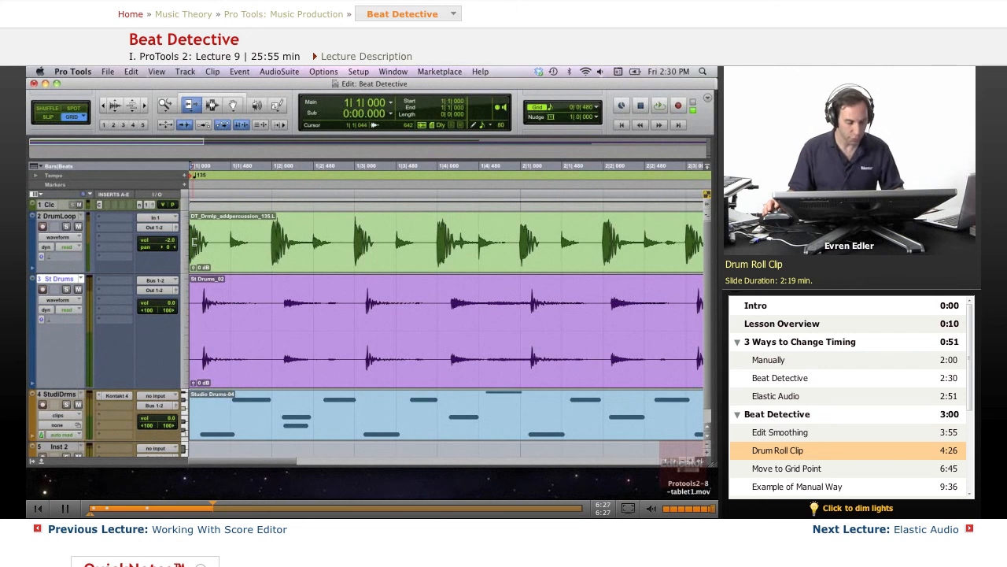
{"action": "key", "text": "cmd+4"}
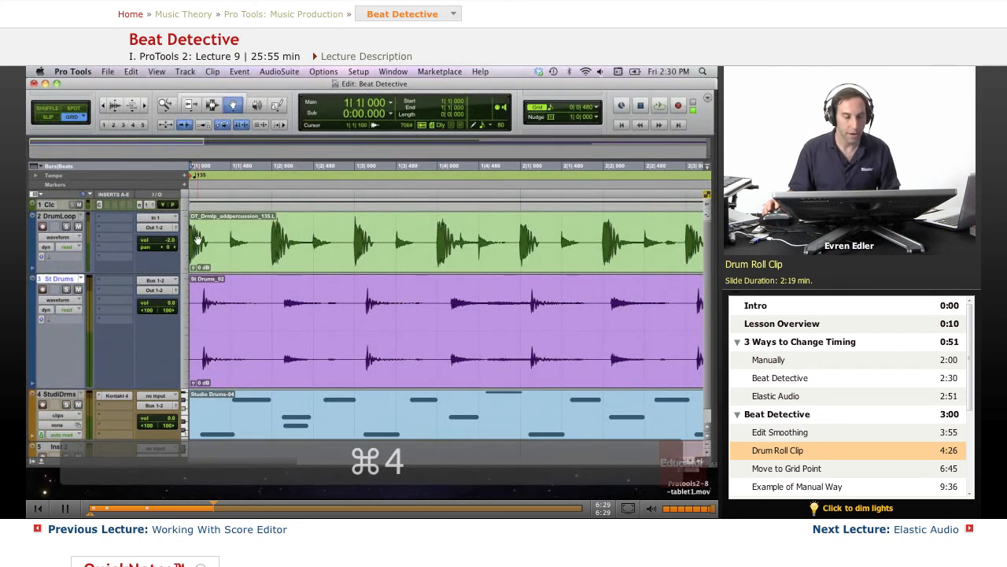